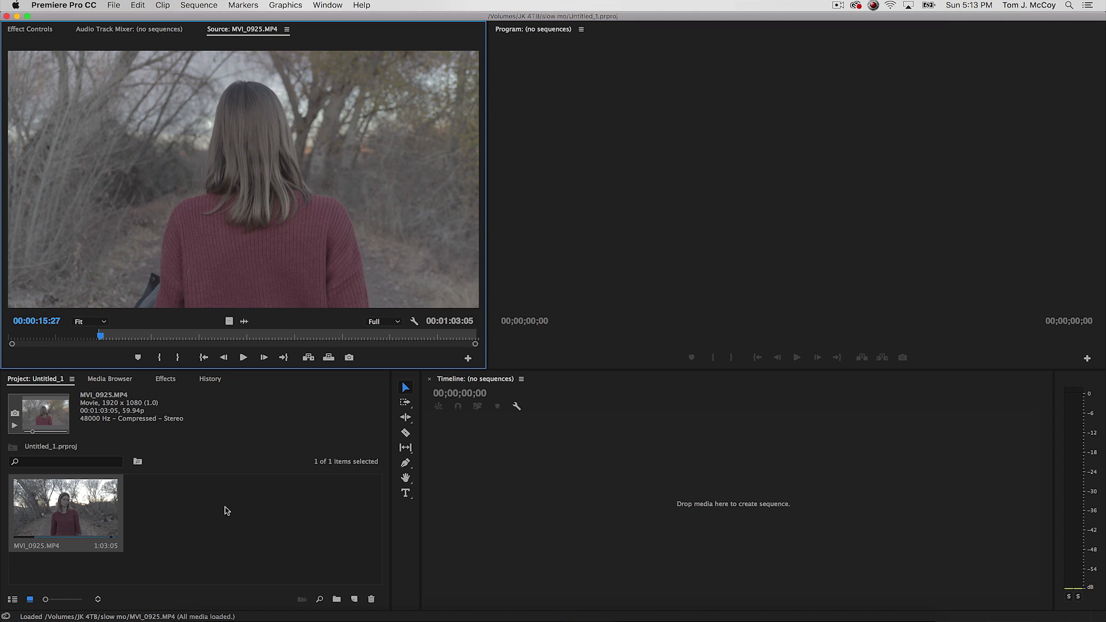
pyautogui.moveTo(225, 499)
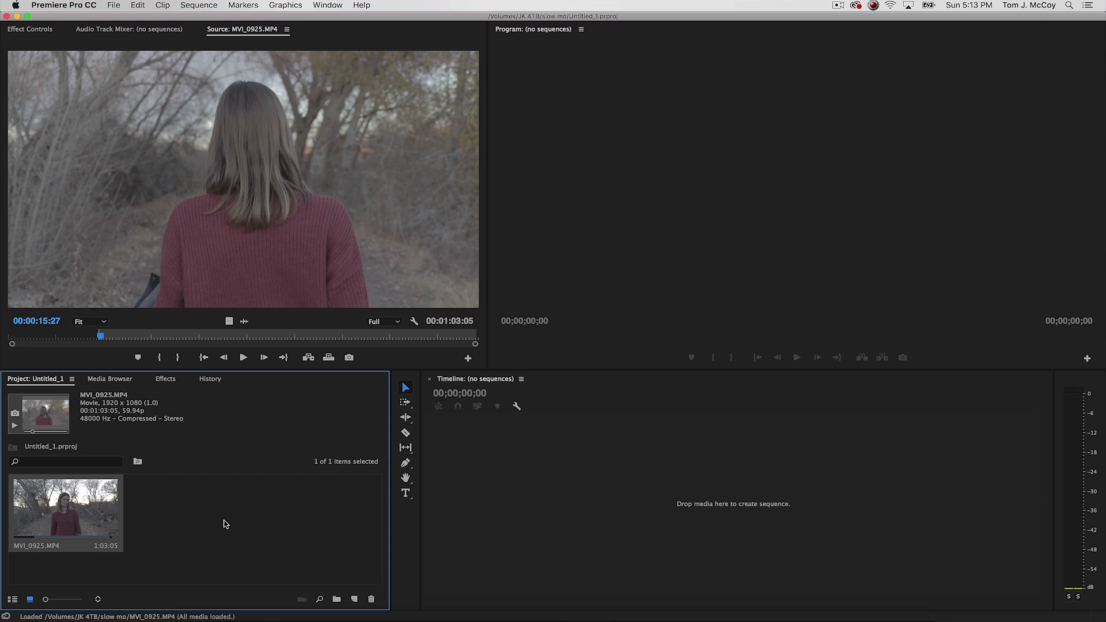
pyautogui.moveTo(226, 495)
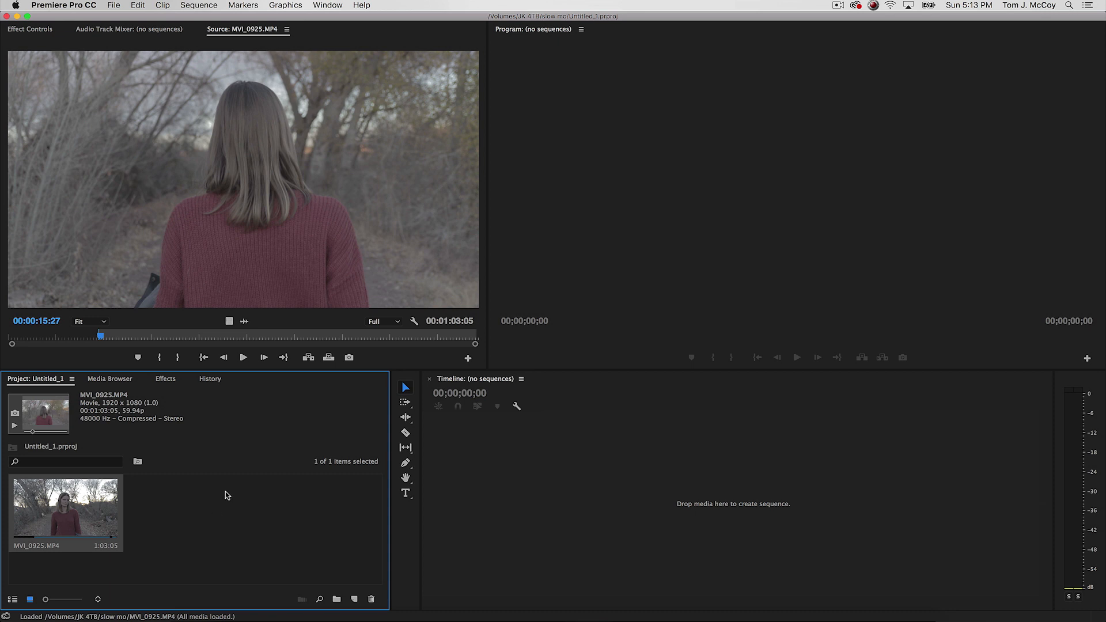
pyautogui.moveTo(239, 492)
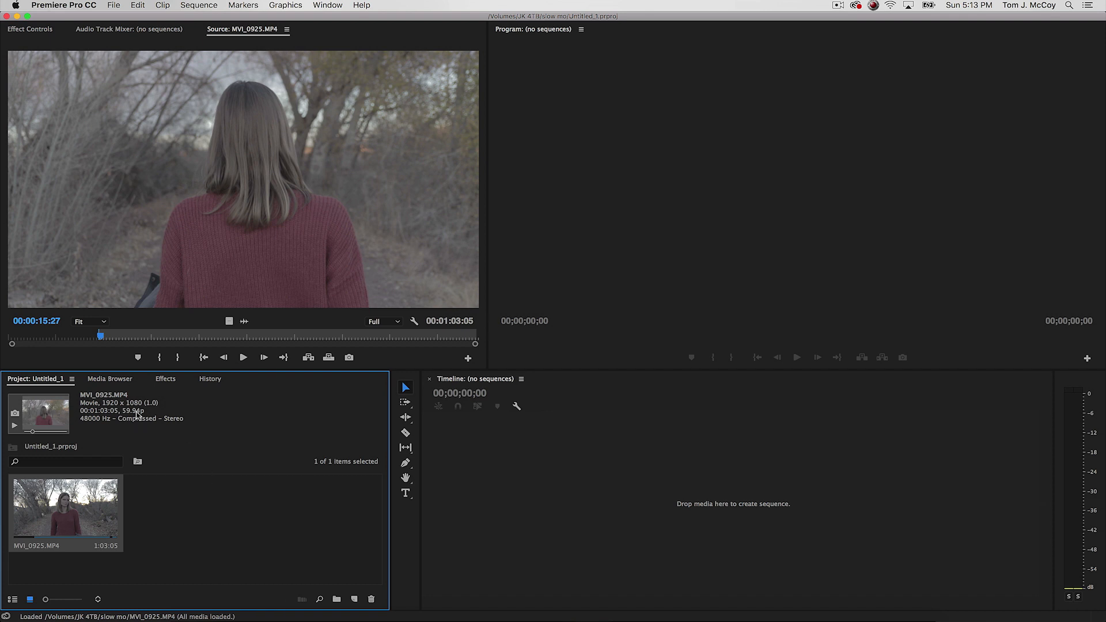
pyautogui.moveTo(328, 485)
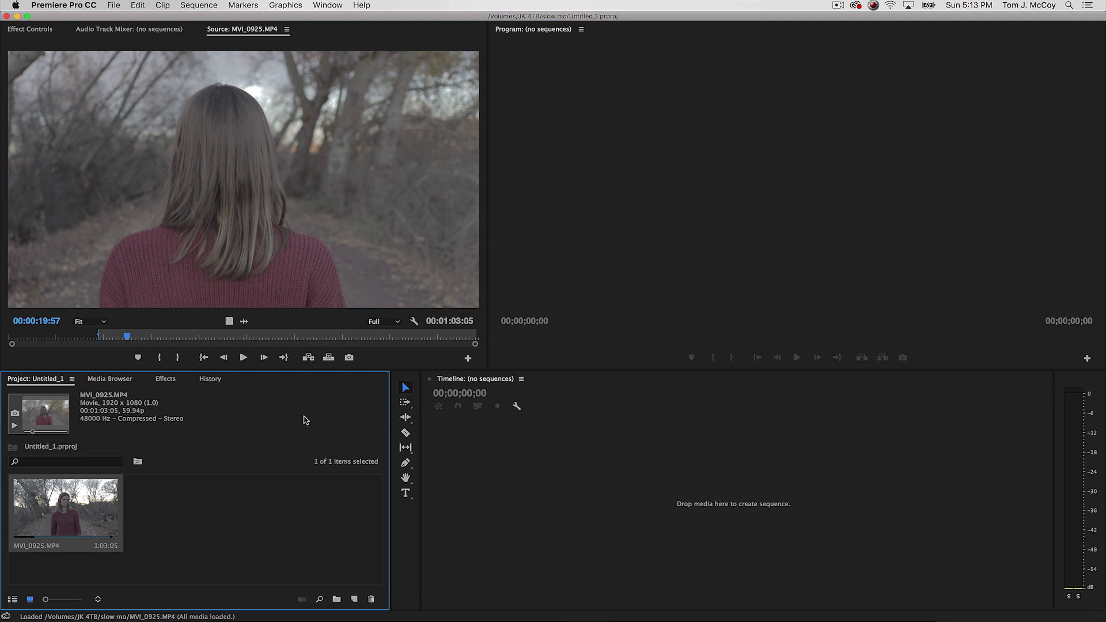
pyautogui.moveTo(306, 418)
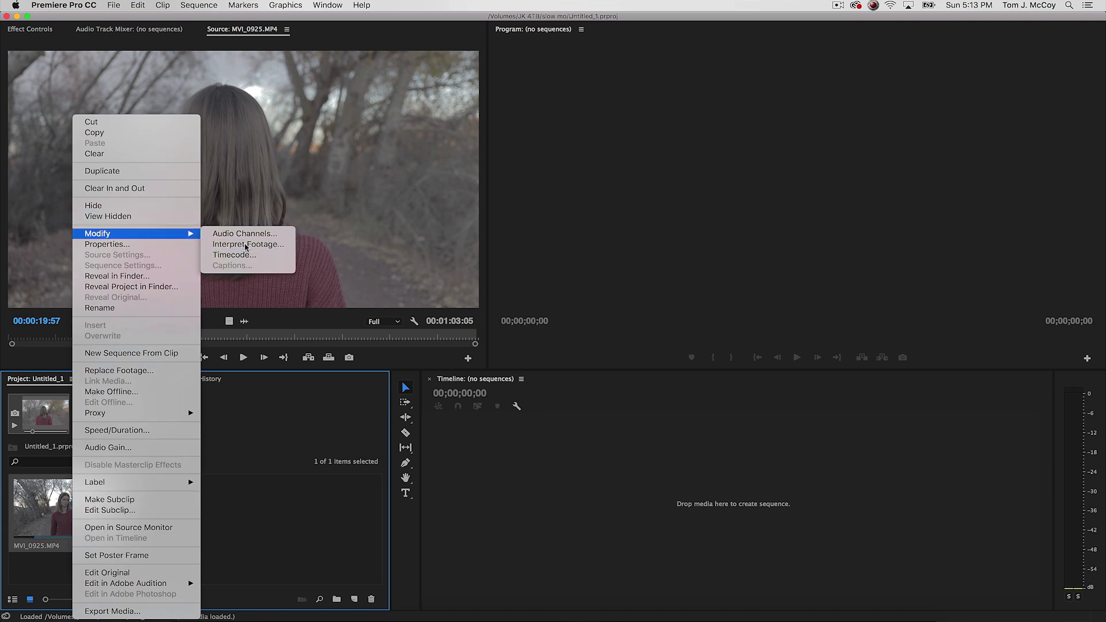
# - Interpret MVI_0925.MP4 with an assumed frame rate of 23.98 fps, stretching it to about 3:00:21
pyautogui.click(247, 244)
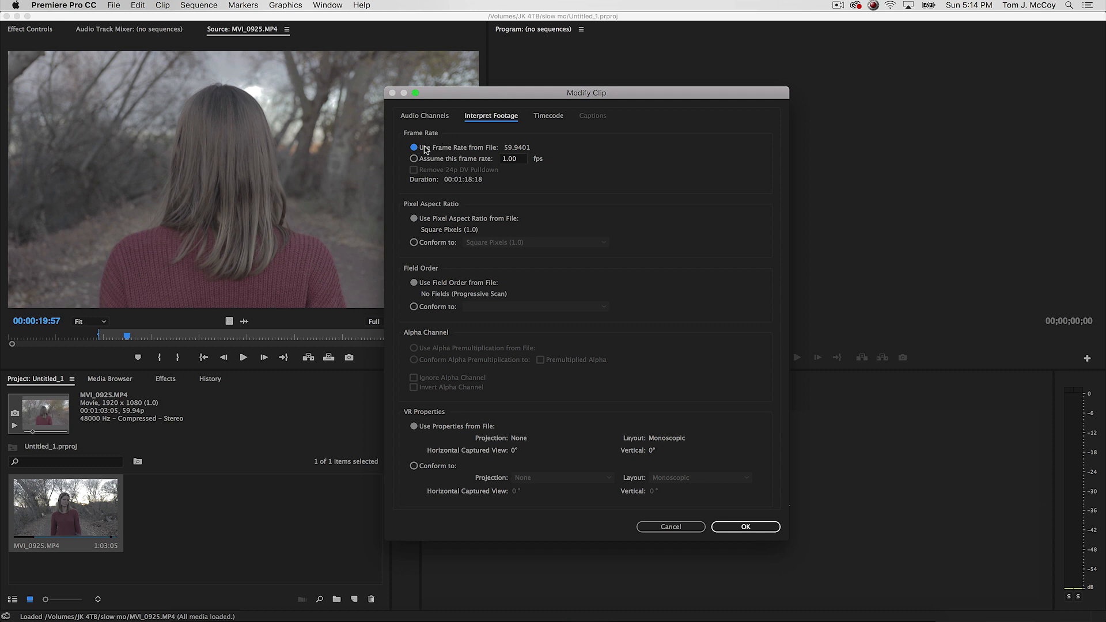
pyautogui.moveTo(524, 155)
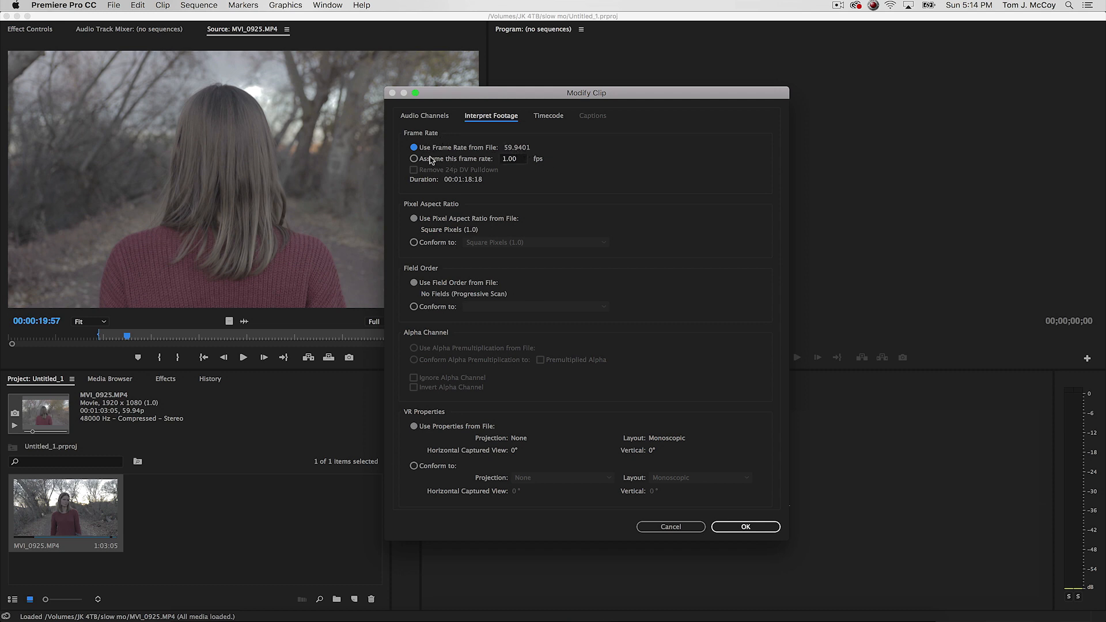
pyautogui.click(413, 158)
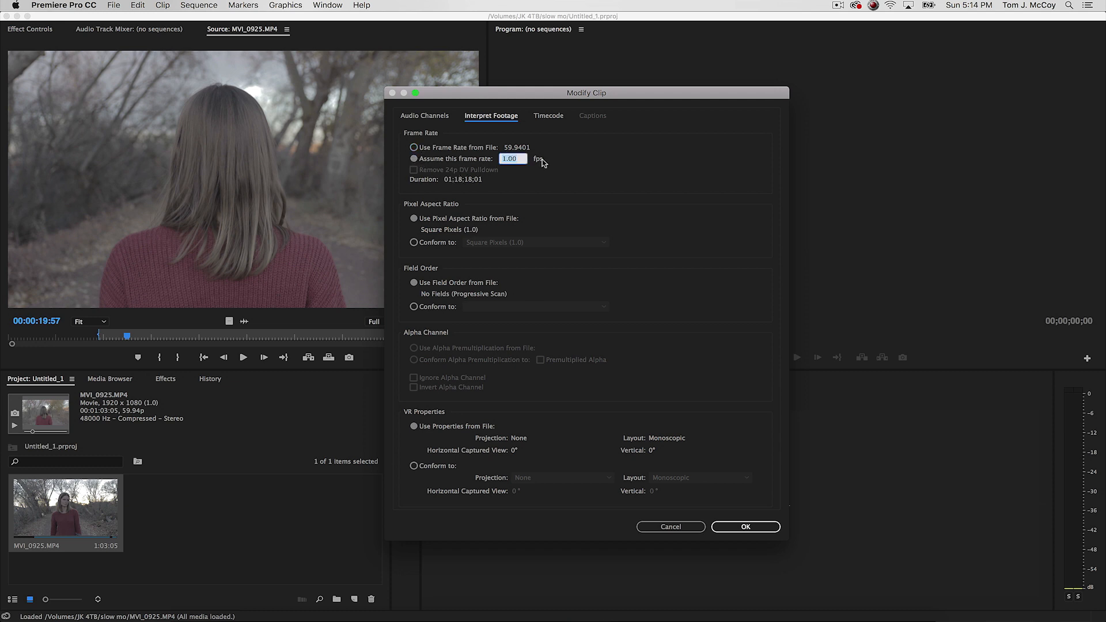
pyautogui.write('23')
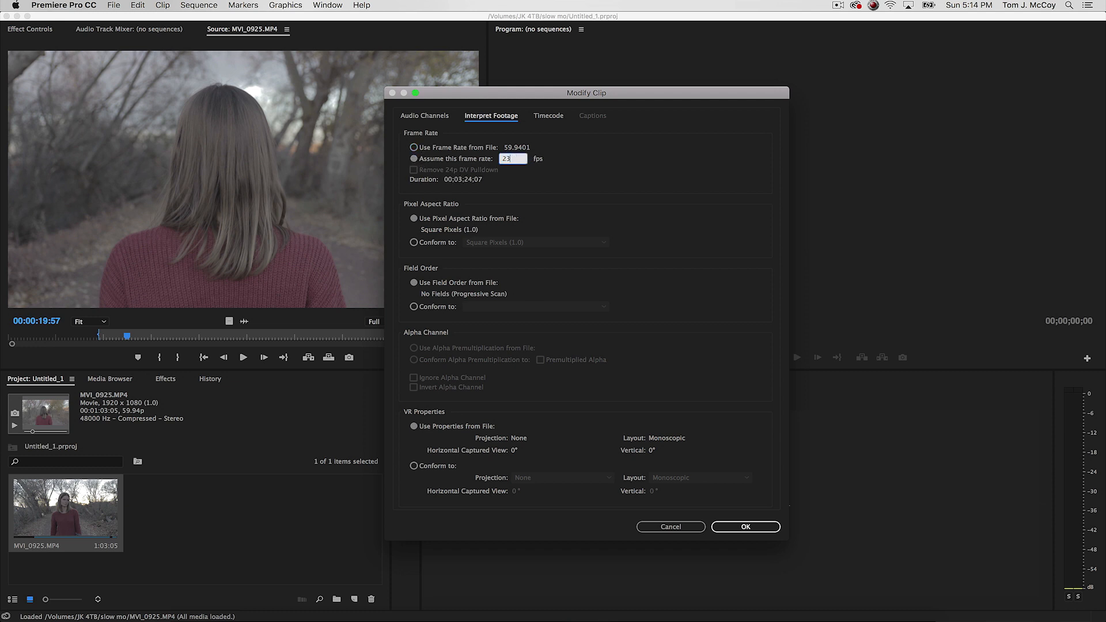
pyautogui.write('23.98')
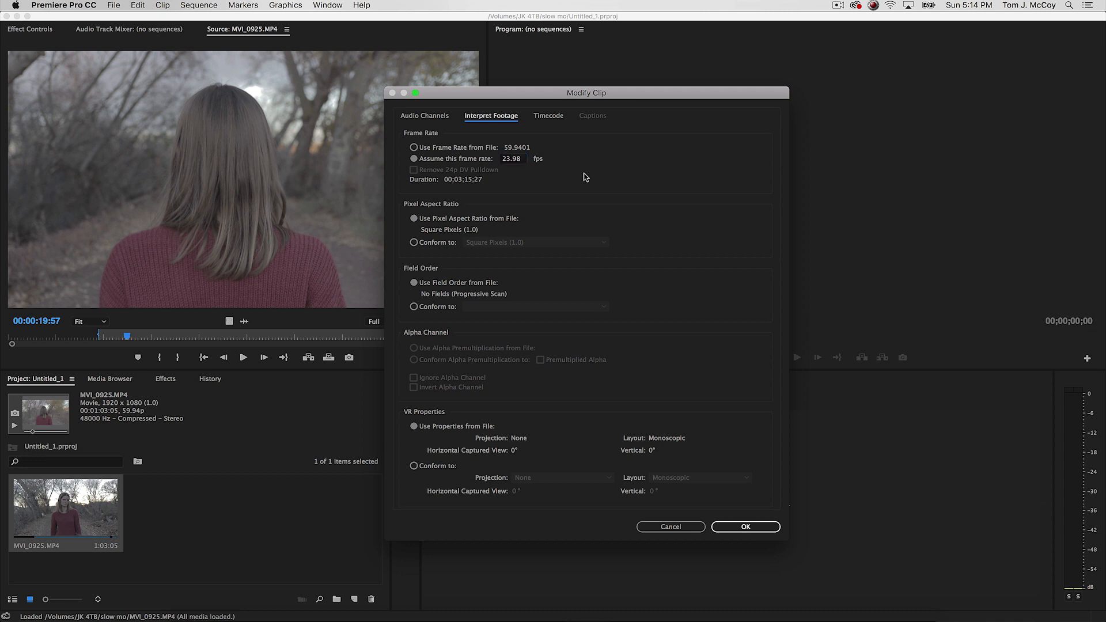
pyautogui.moveTo(583, 177)
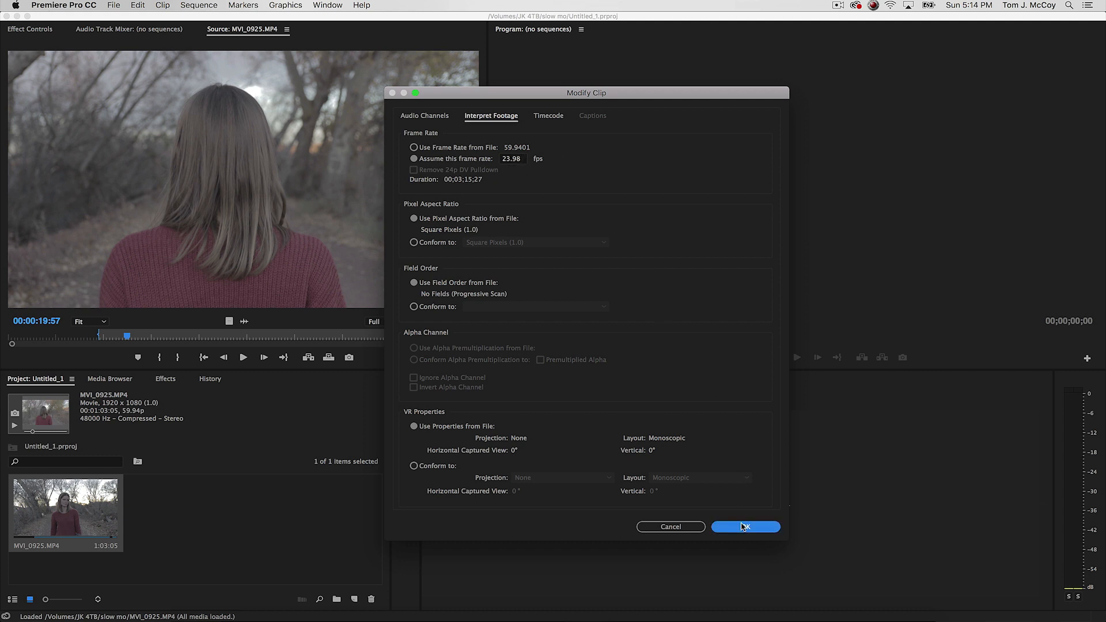
pyautogui.click(744, 526)
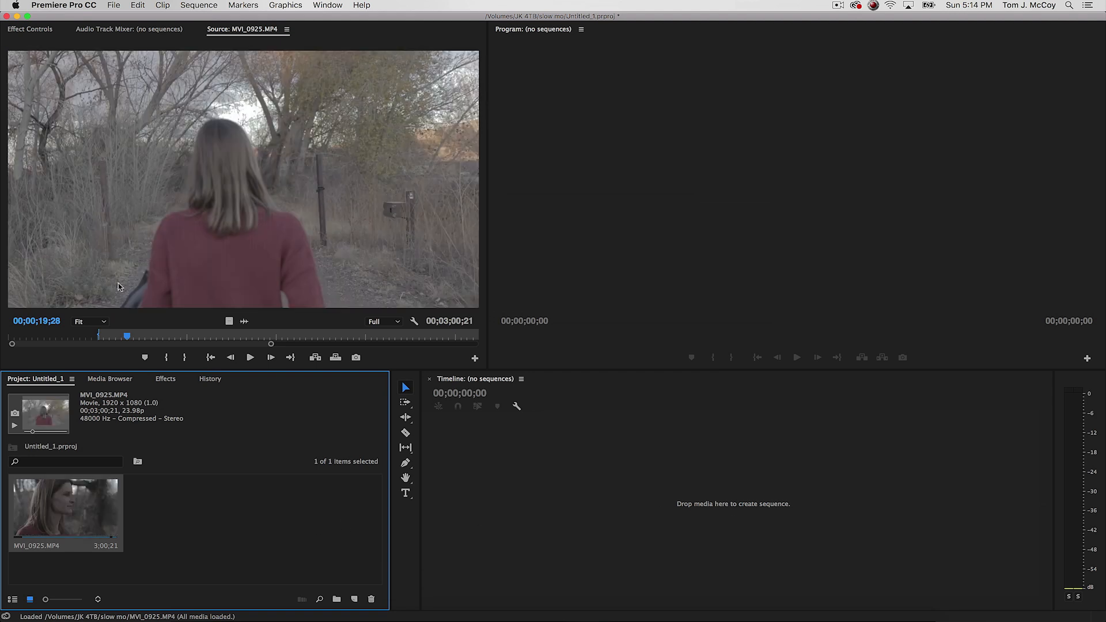
# - Scrub through the slowed clip and duplicate it as MVI_0925.MP4 Copy 01
pyautogui.moveTo(126, 336); pyautogui.dragTo(99, 336)
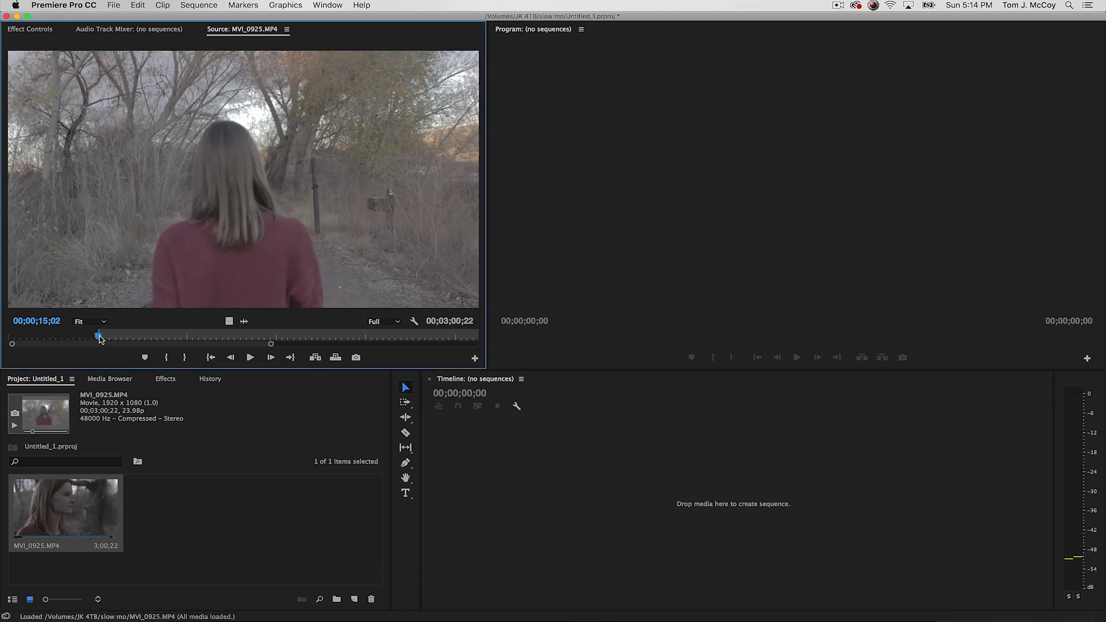
pyautogui.moveTo(145, 357)
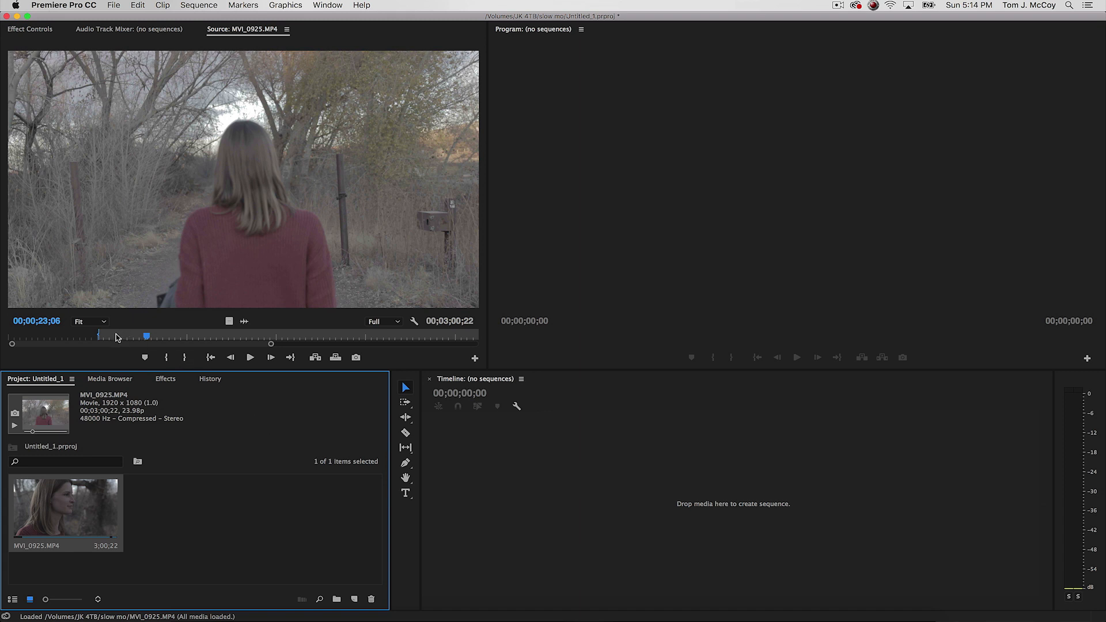
pyautogui.moveTo(147, 337); pyautogui.dragTo(102, 337)
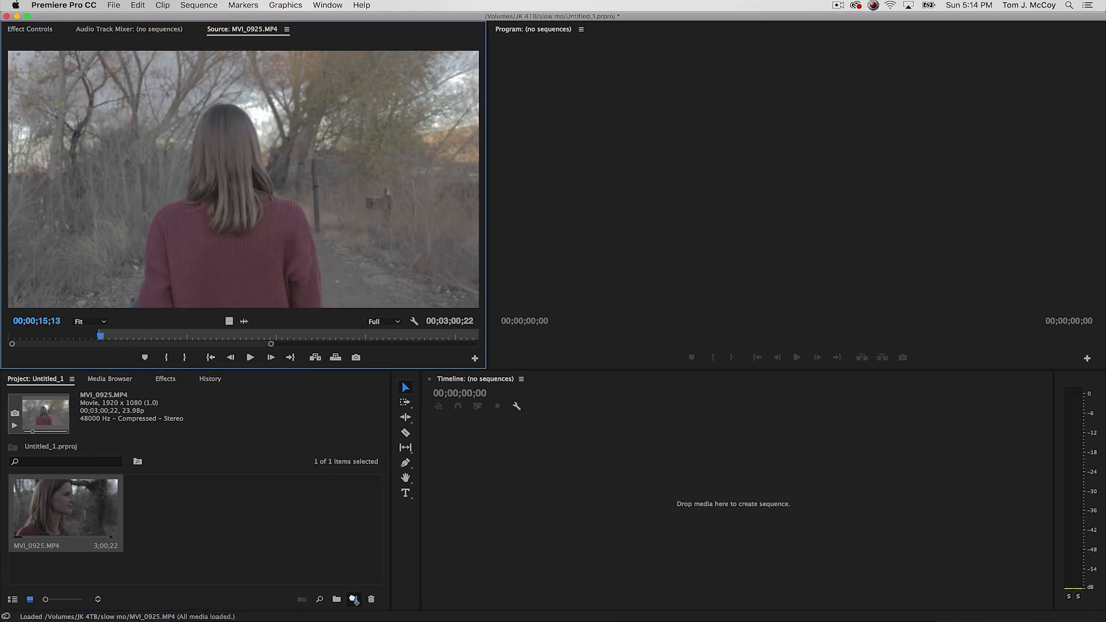
pyautogui.rightClick(64, 511)
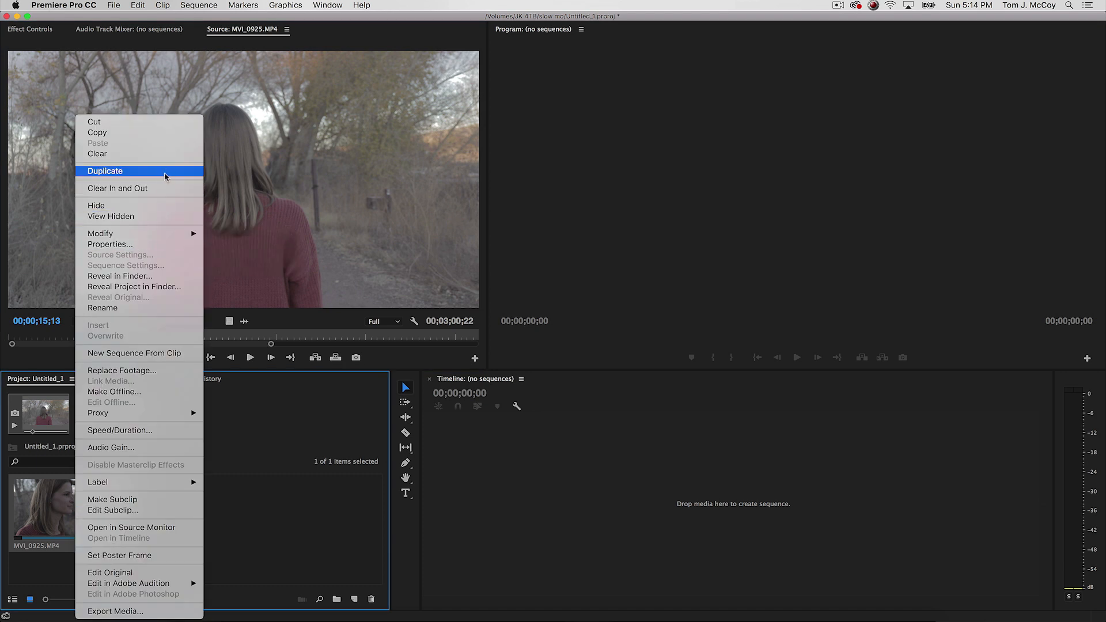
pyautogui.click(105, 170)
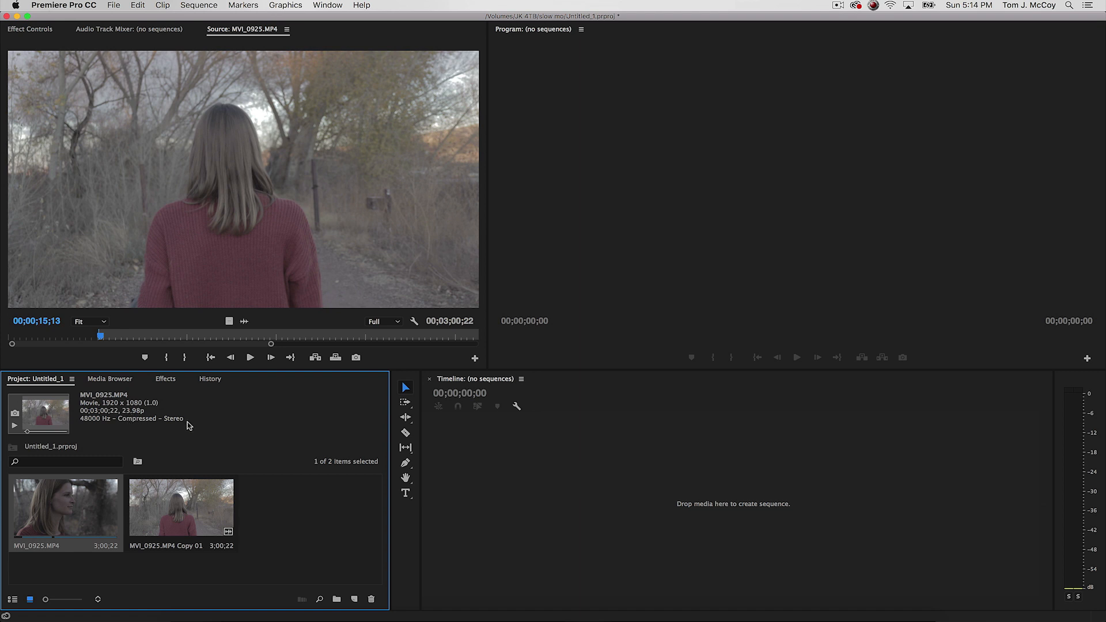
pyautogui.moveTo(106, 457)
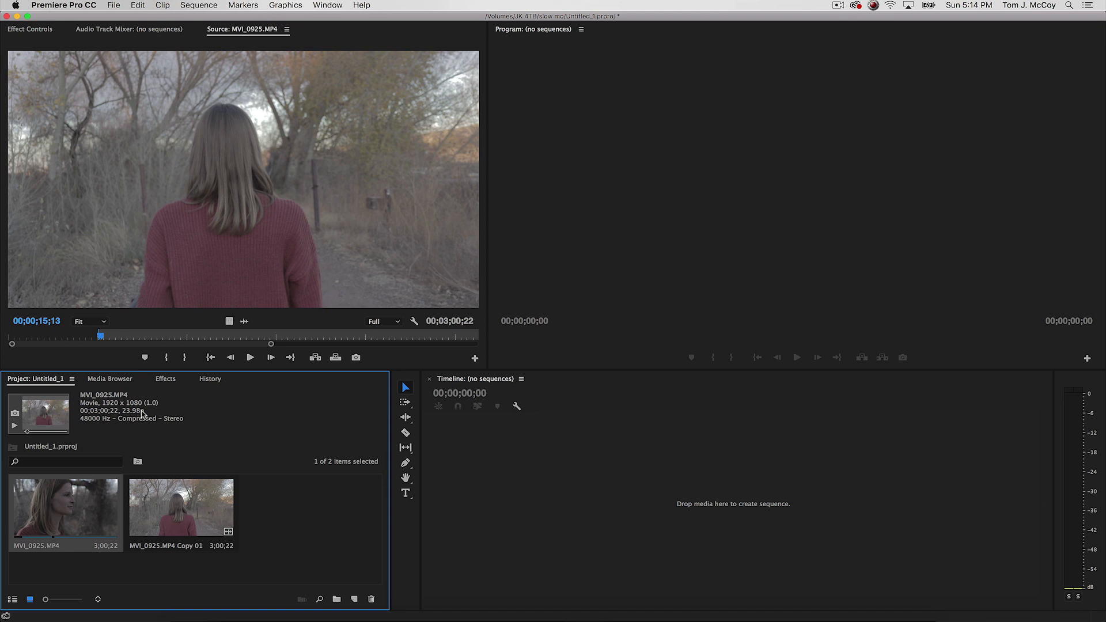
# - Set the copied clip back to its file frame rate of 59.94 fps (1:03:08)
pyautogui.click(181, 506)
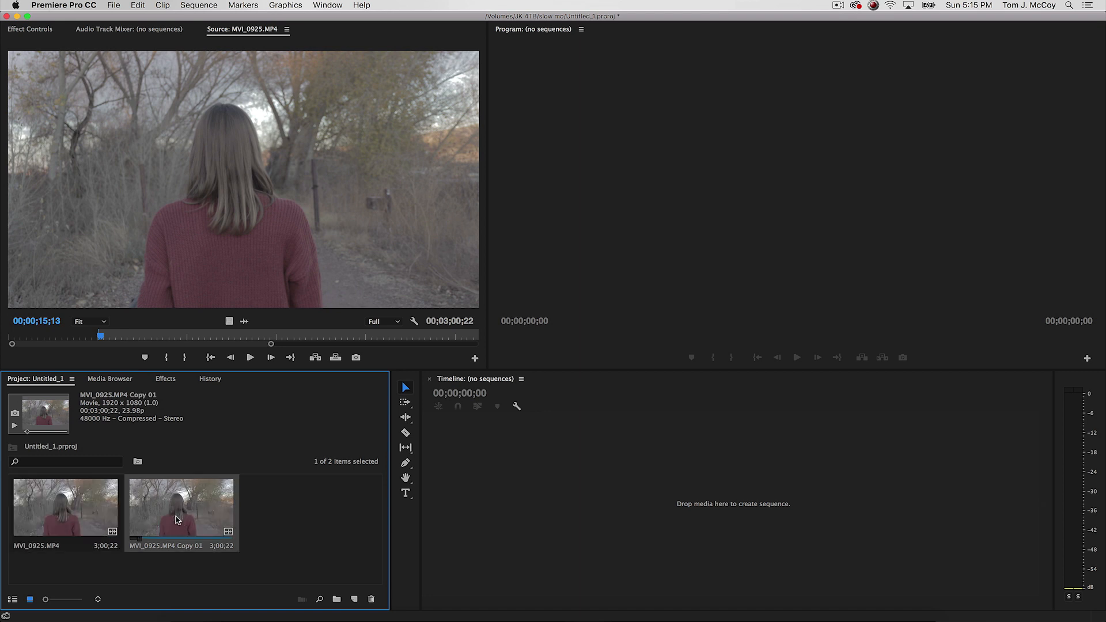
pyautogui.rightClick(179, 508)
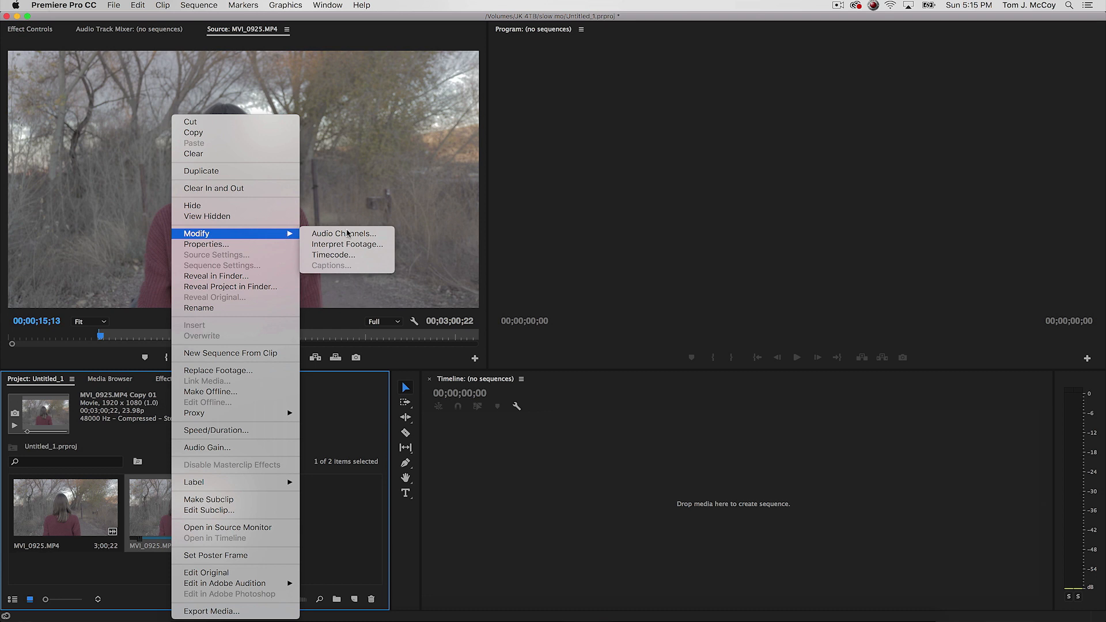
pyautogui.click(347, 244)
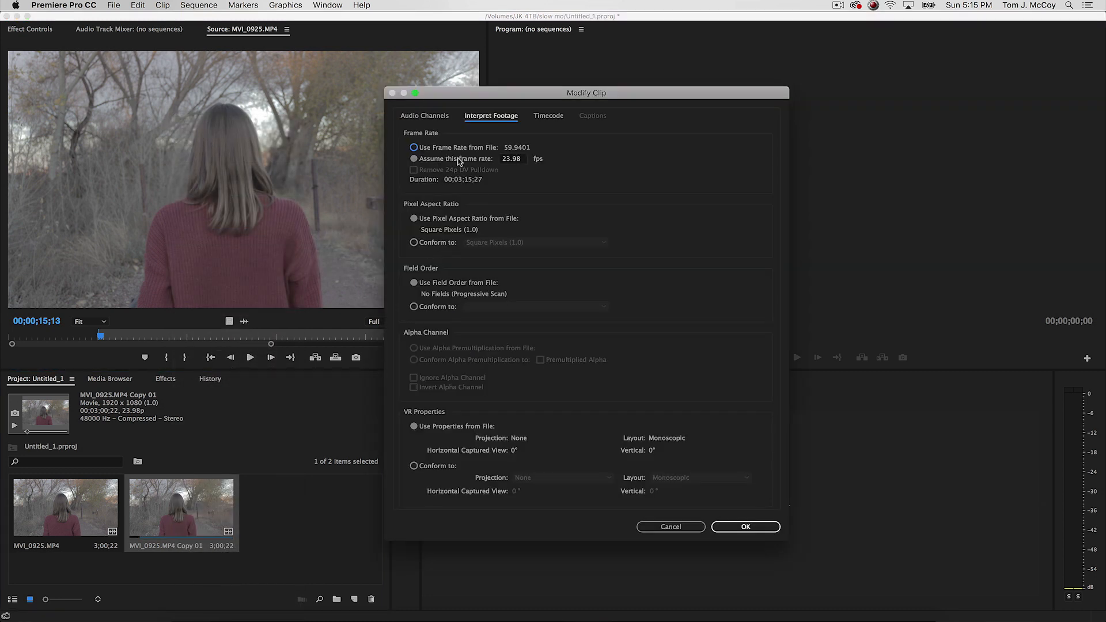
pyautogui.click(414, 148)
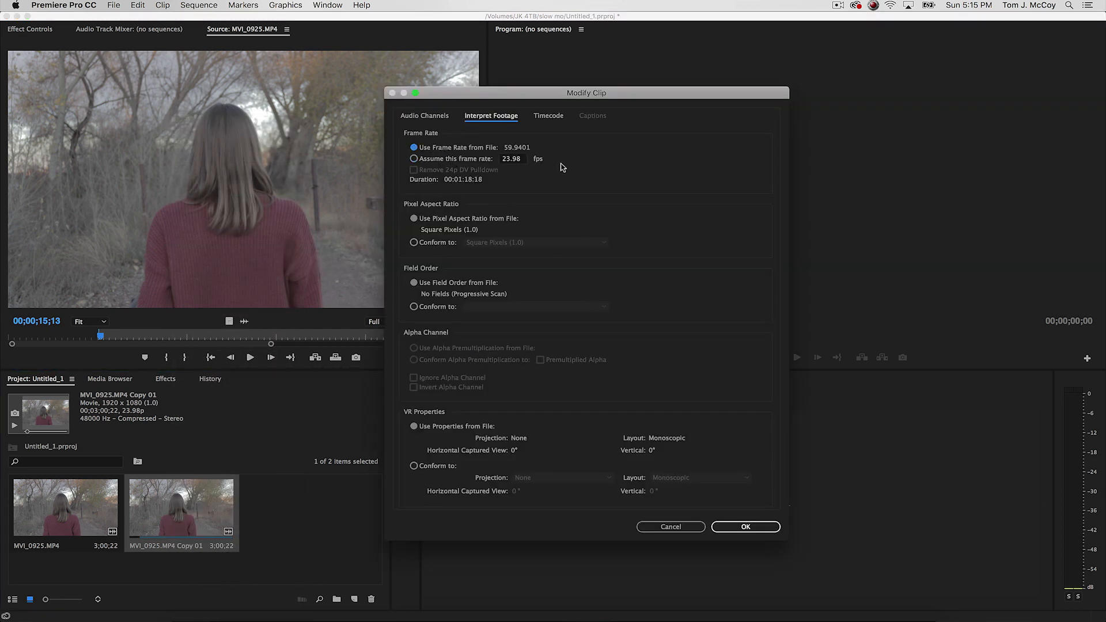
pyautogui.click(745, 526)
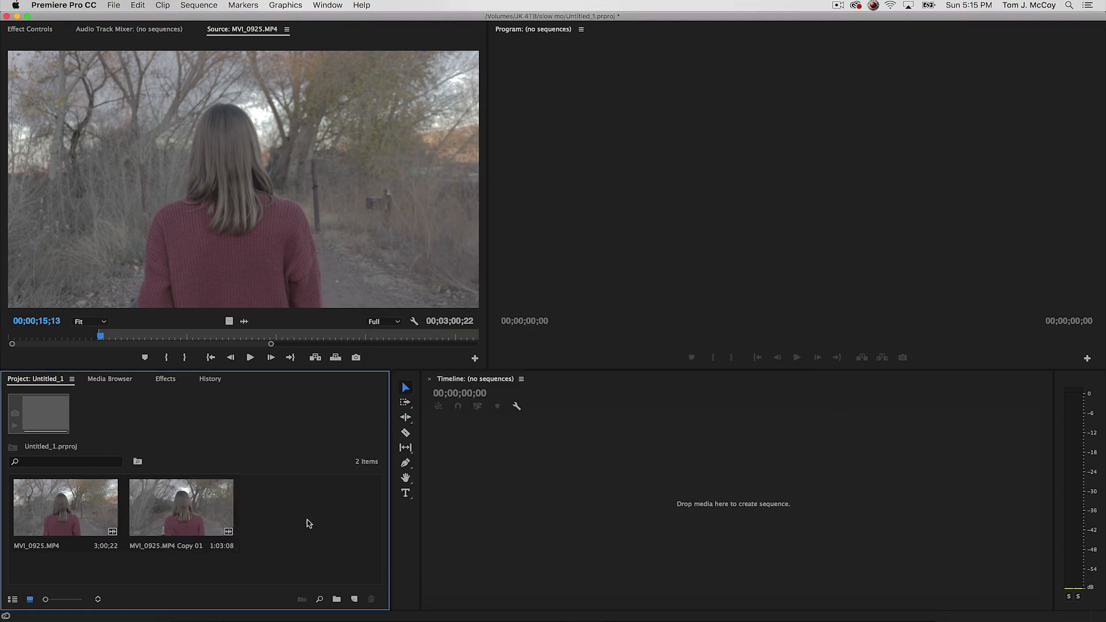
# - Create a sequence from the 23.98 fps original and load the copy in the Source Monitor
pyautogui.click(64, 506)
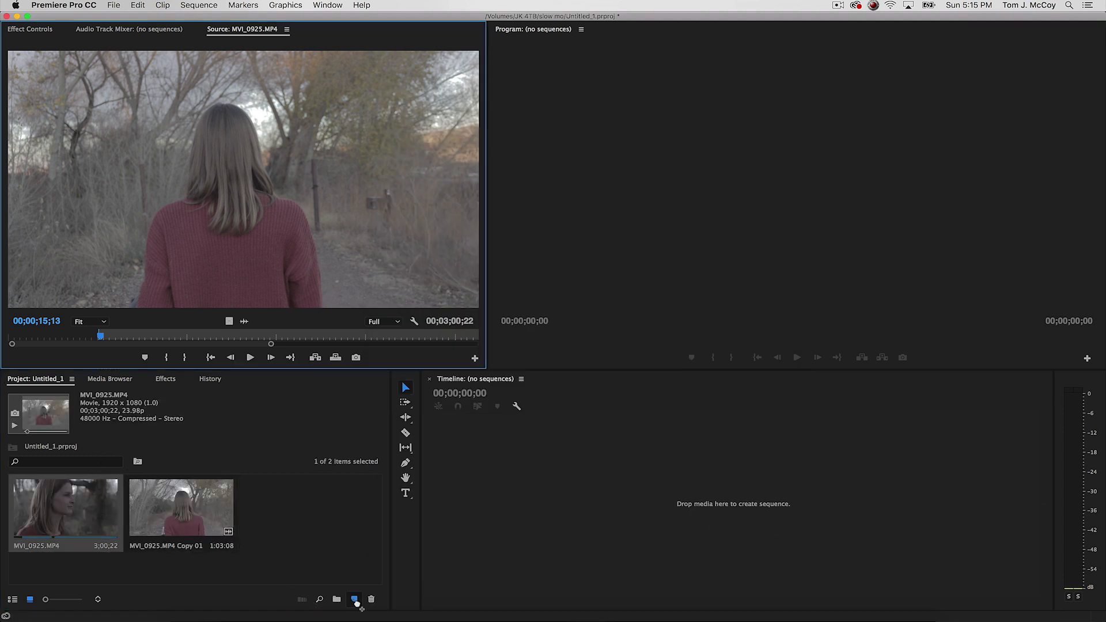
pyautogui.click(355, 599)
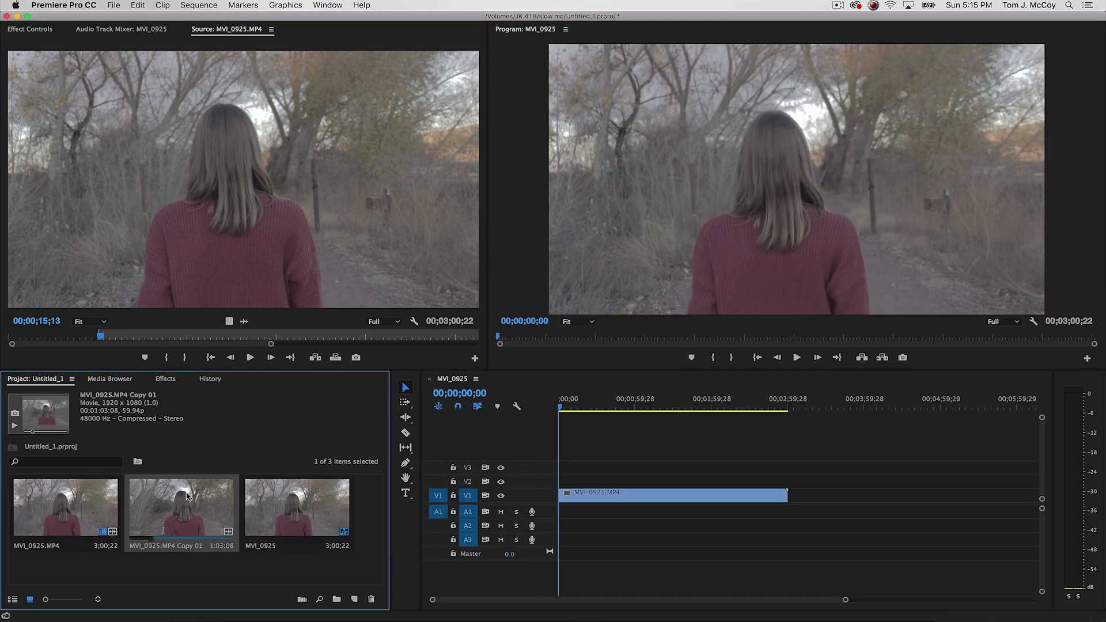
pyautogui.doubleClick(181, 506)
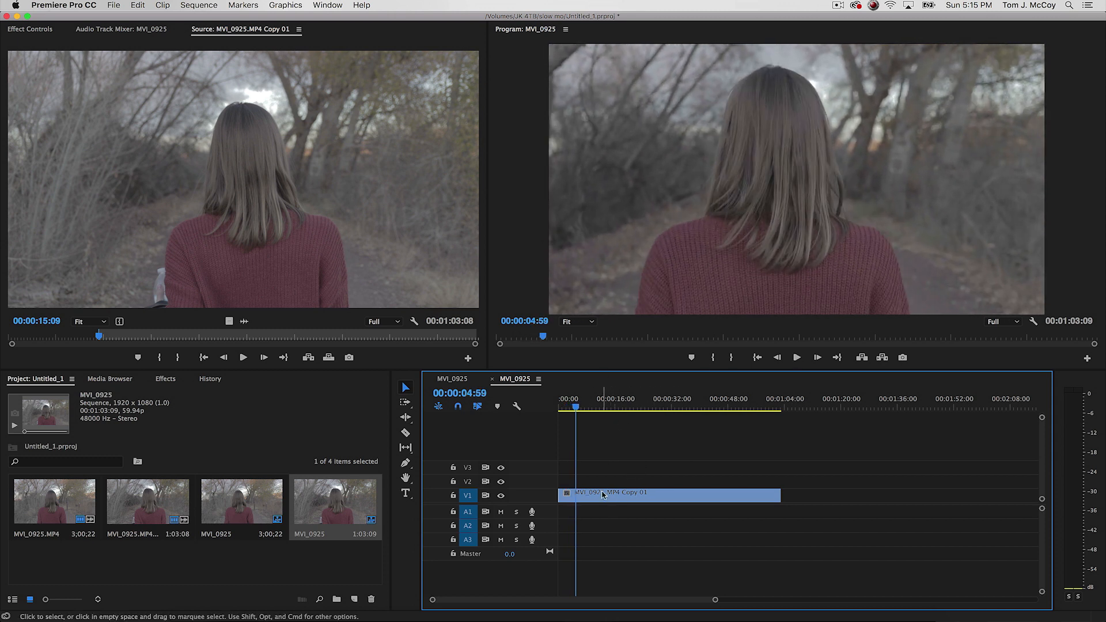
# - Slow the copy's sequence clip to 50% and put Warp Stabilizer on the 23.98 fps original instead
pyautogui.rightClick(603, 492)
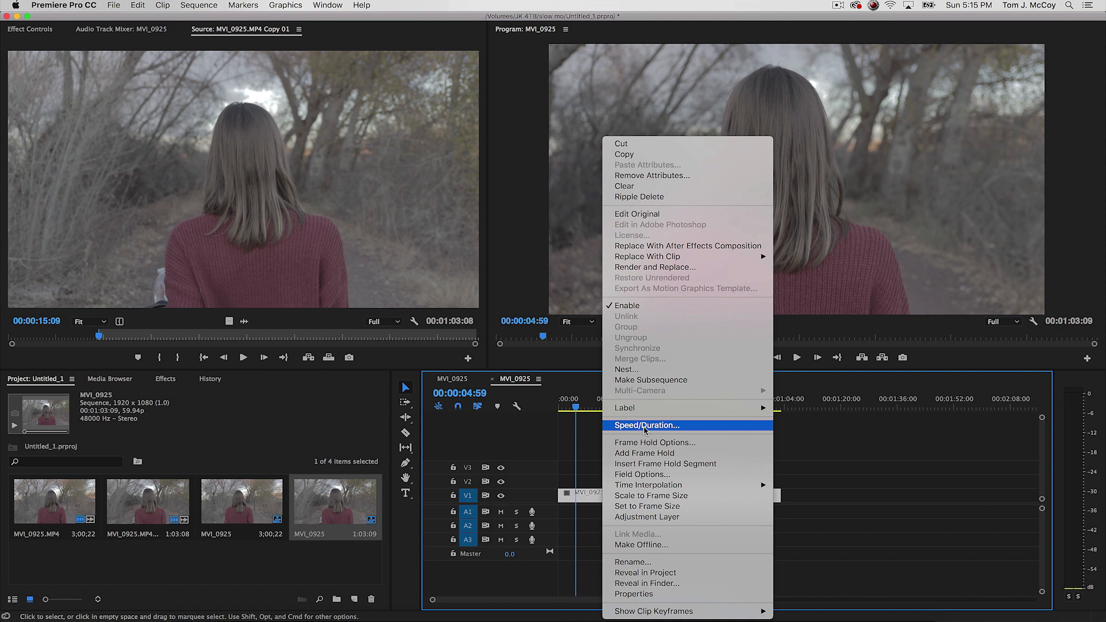
pyautogui.click(645, 425)
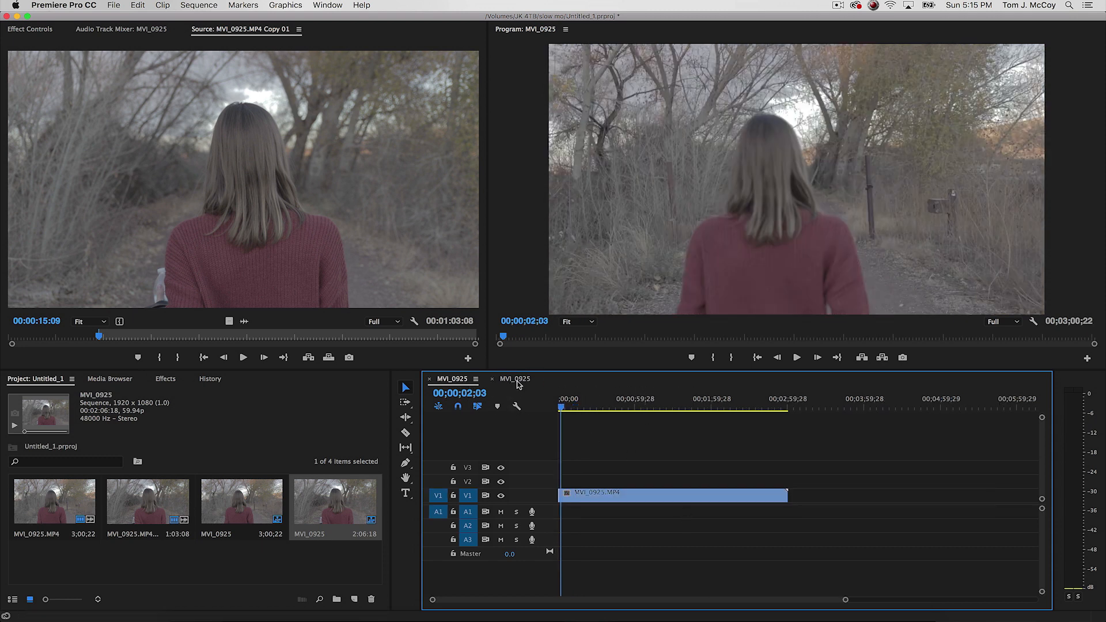
pyautogui.click(165, 378)
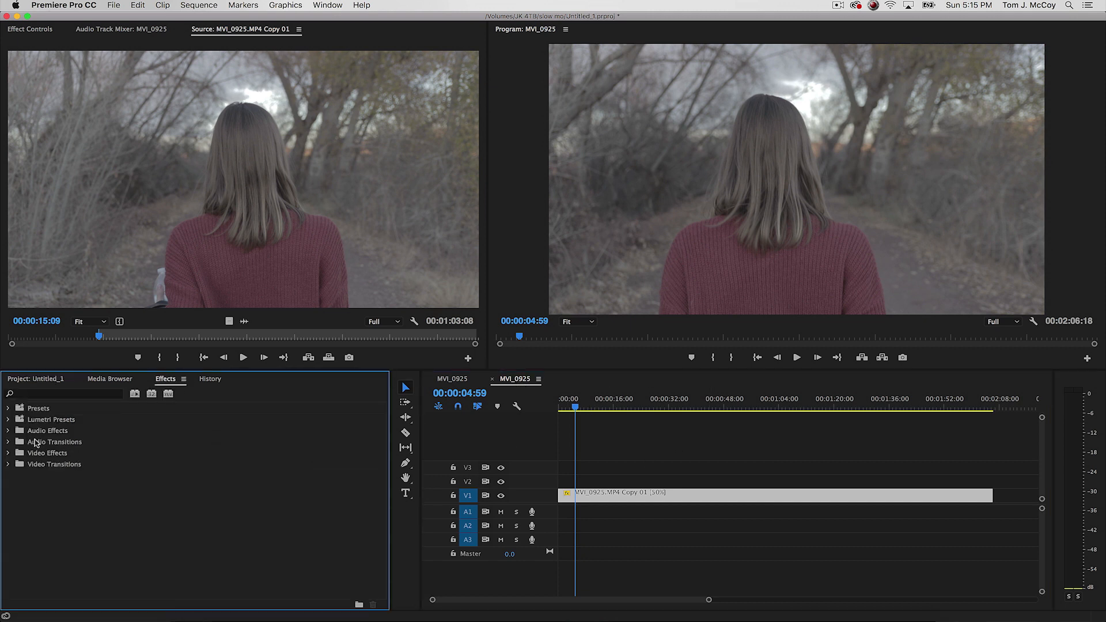
pyautogui.write('warp')
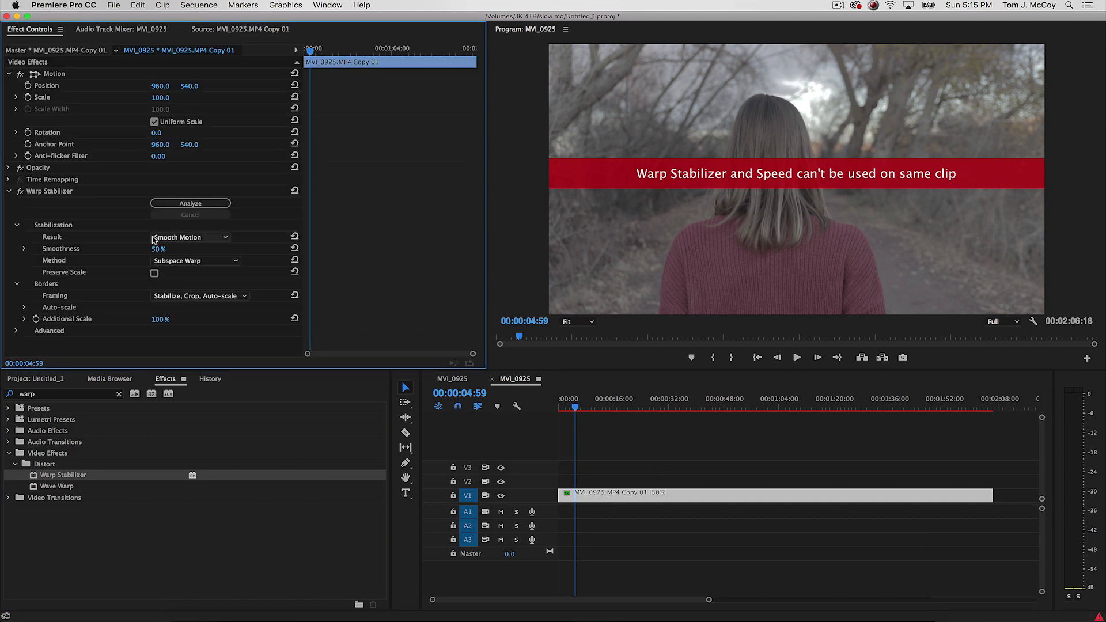
pyautogui.moveTo(887, 393)
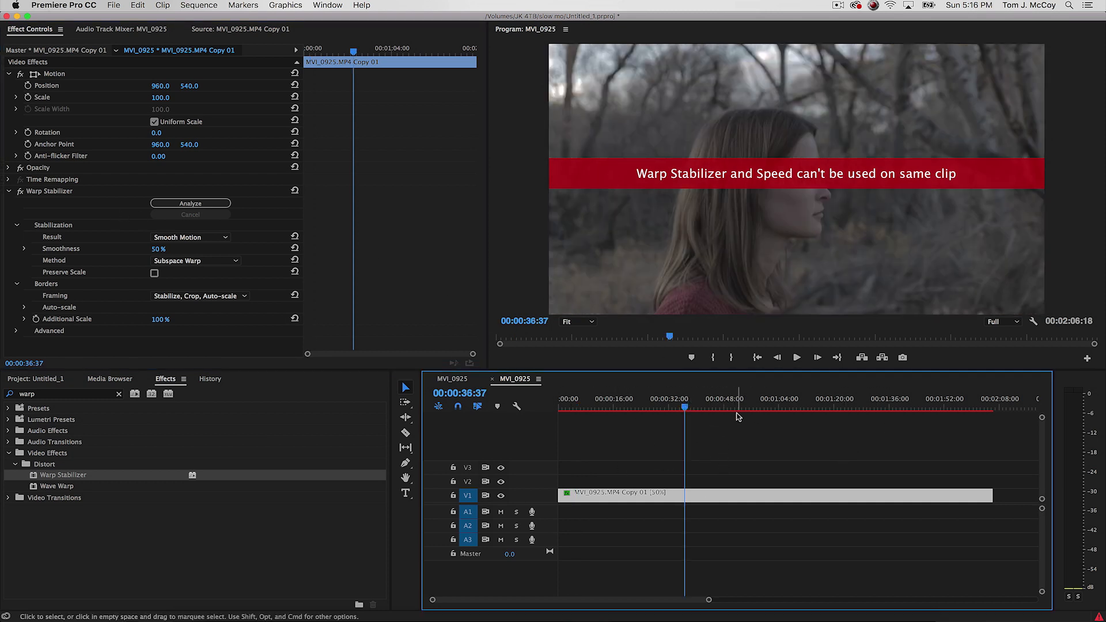
pyautogui.moveTo(453, 331)
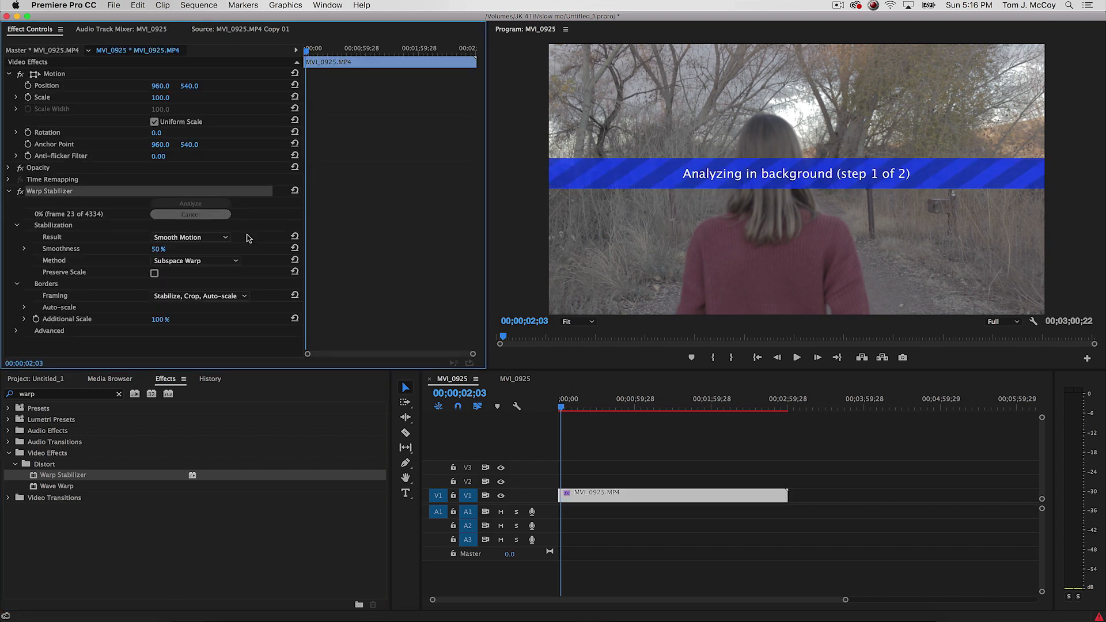
pyautogui.click(190, 214)
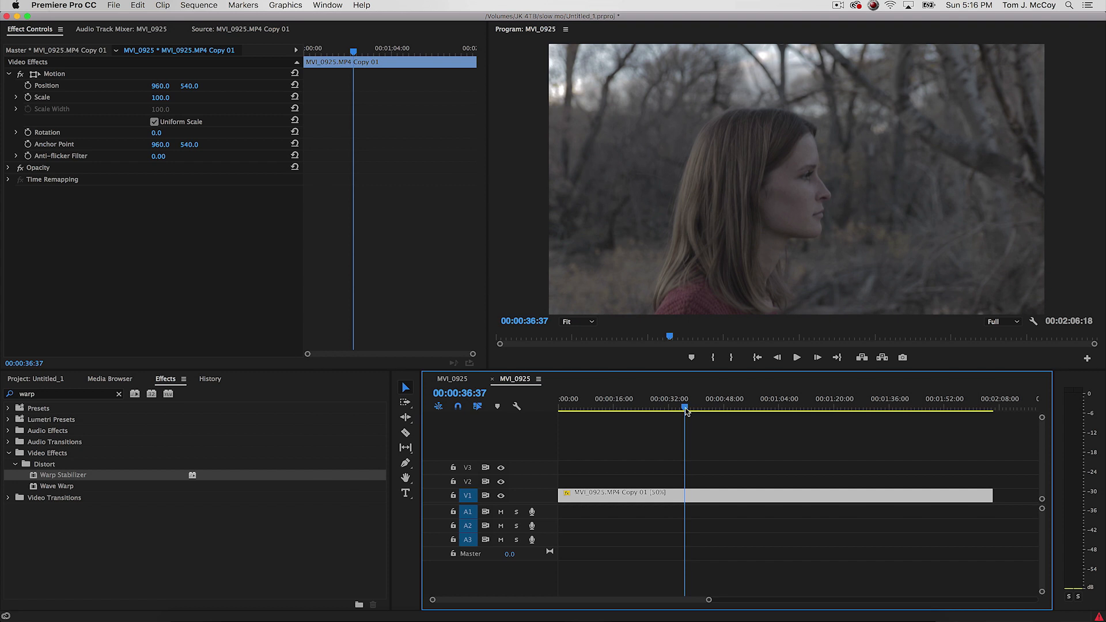
pyautogui.moveTo(723, 601)
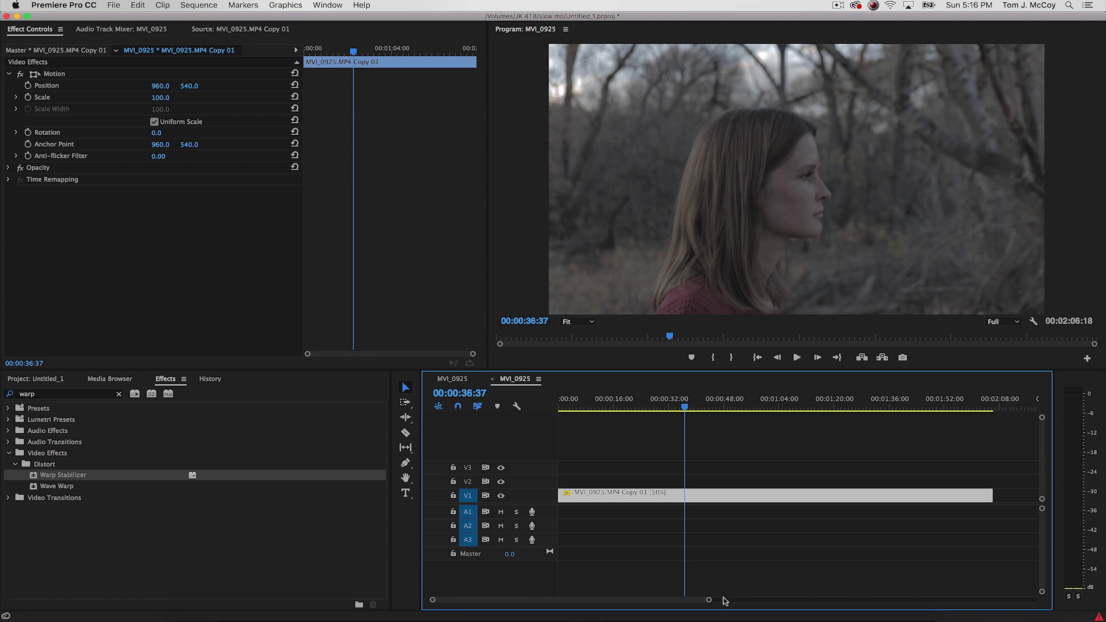
pyautogui.moveTo(649, 447)
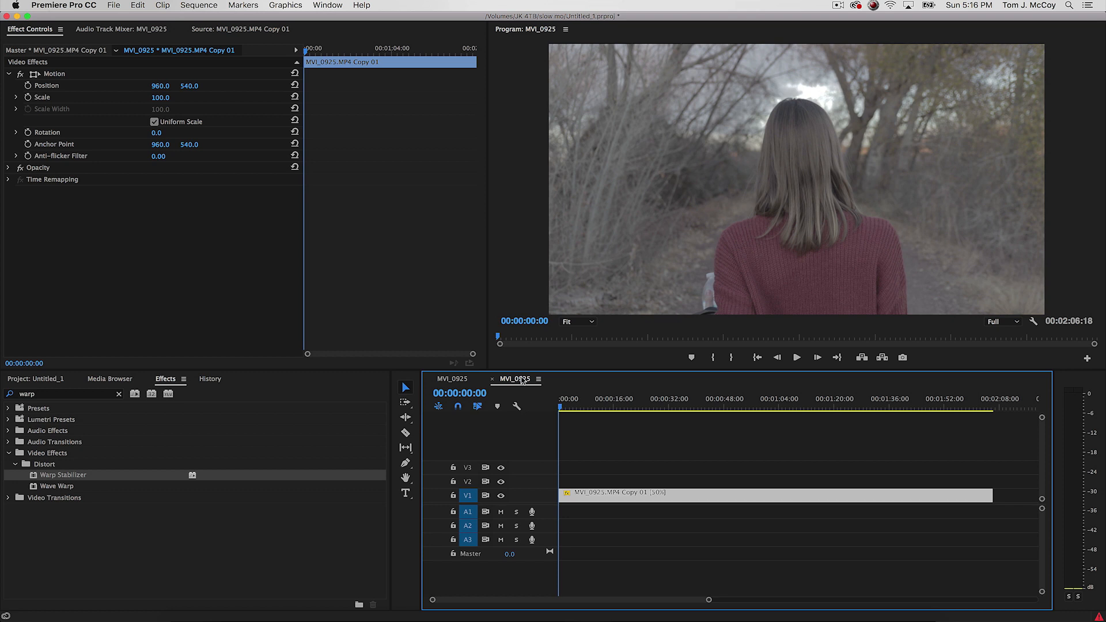
# - Show the Project panel listing the original, the 59.94 fps copy and both sequences
pyautogui.click(36, 379)
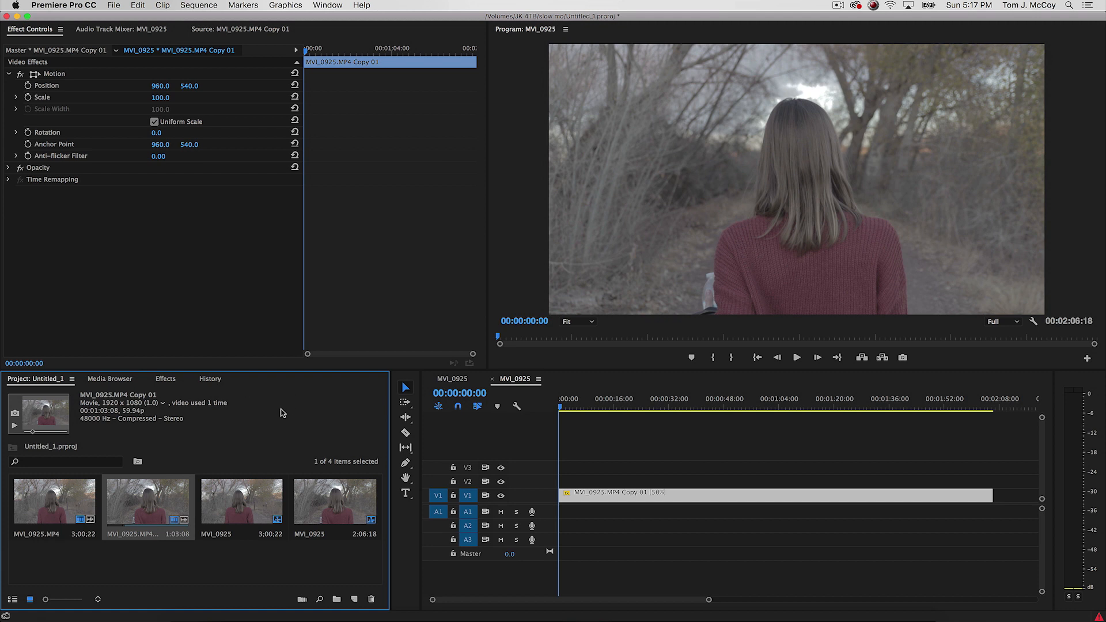
pyautogui.moveTo(136, 415)
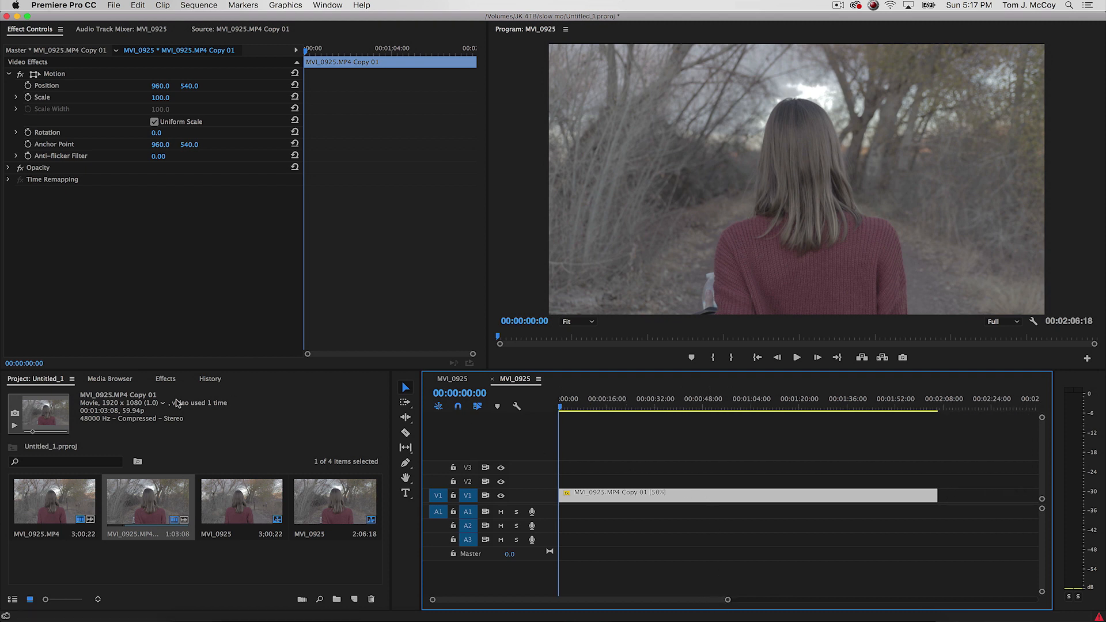
pyautogui.moveTo(150, 431)
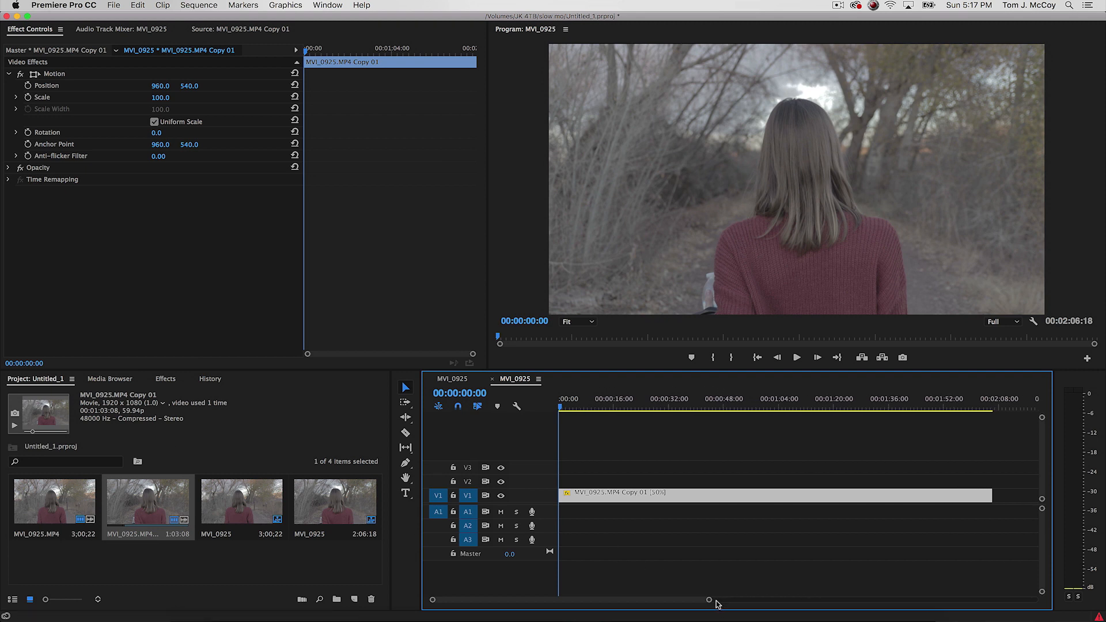
pyautogui.click(631, 400)
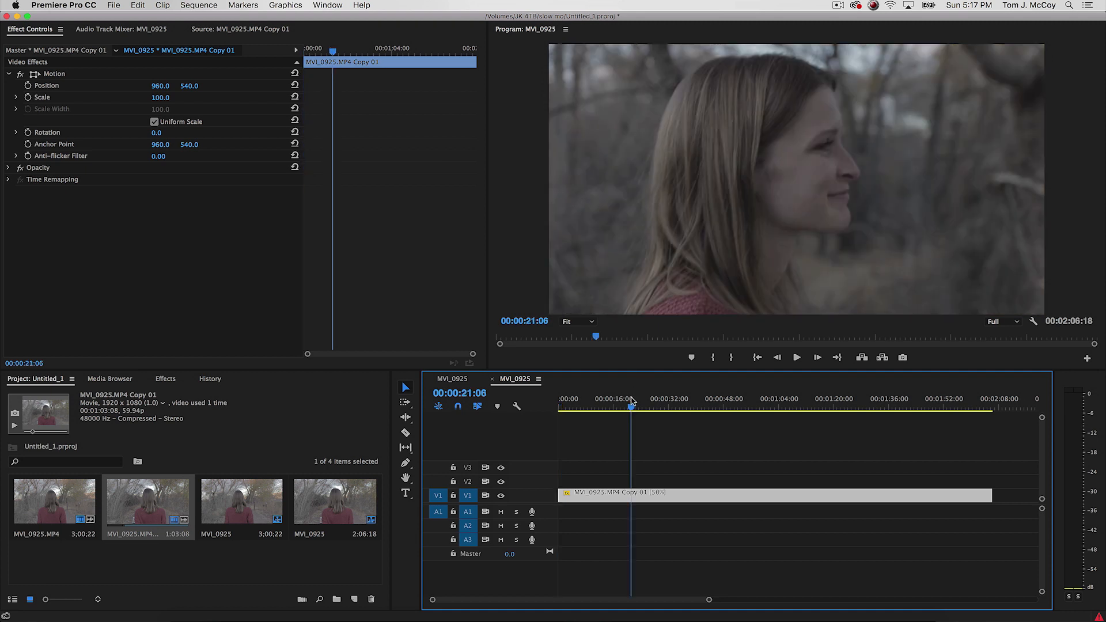